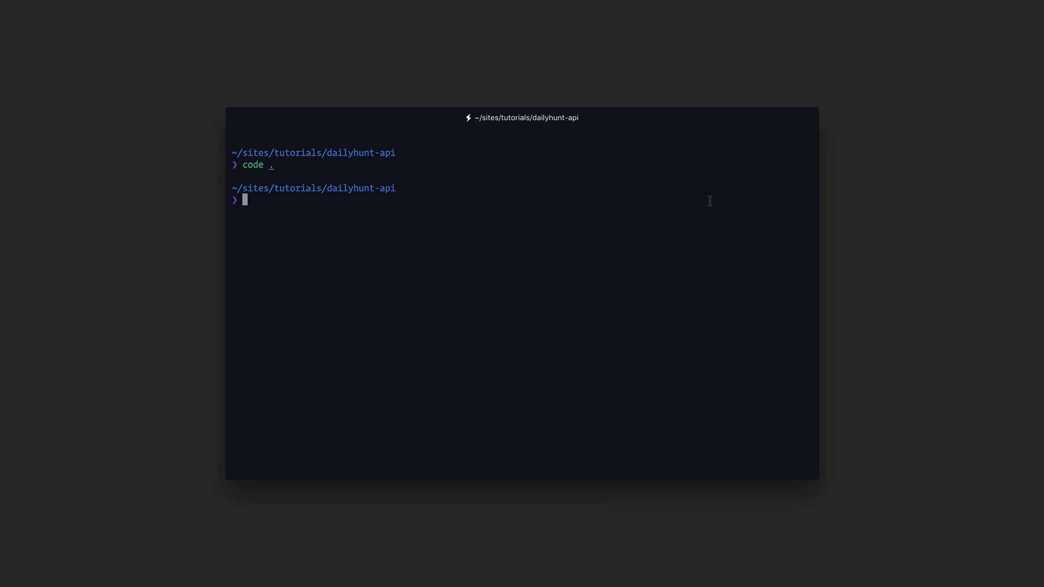
Change into the database folder and run prisma deploy, then enter 'prisma console'
type("cd databas")
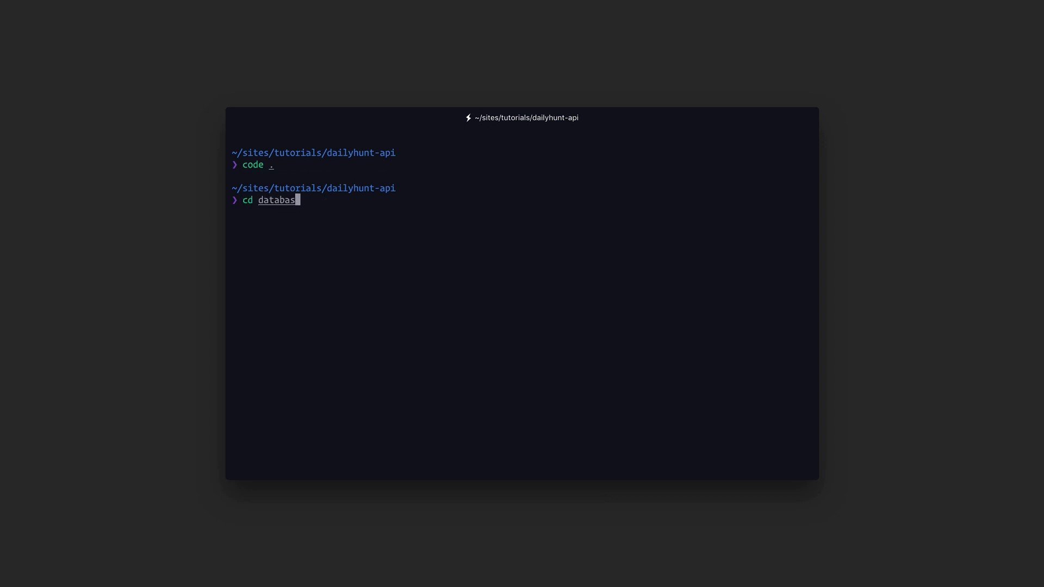
key("Return")
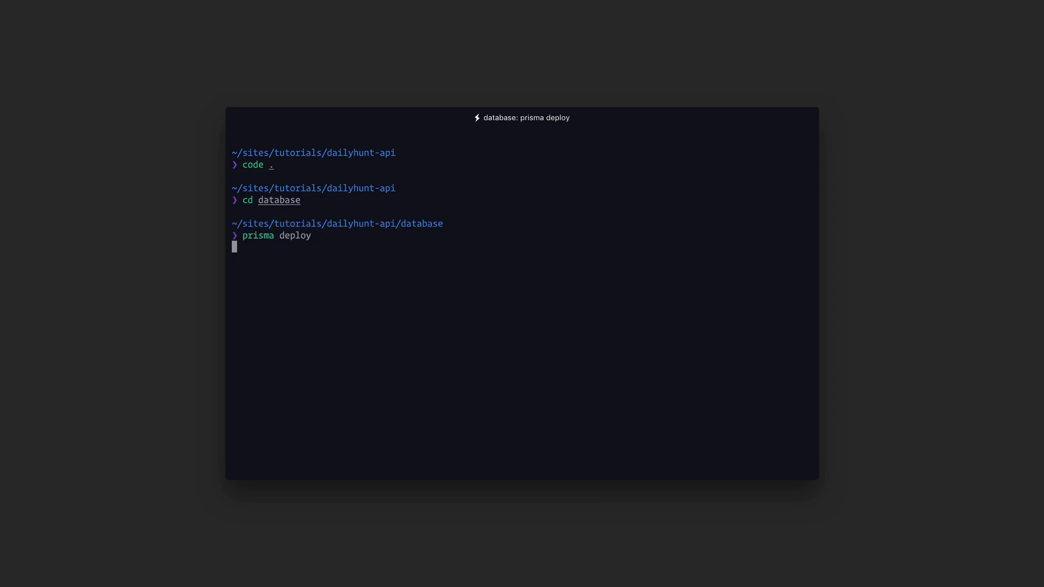
key("Return")
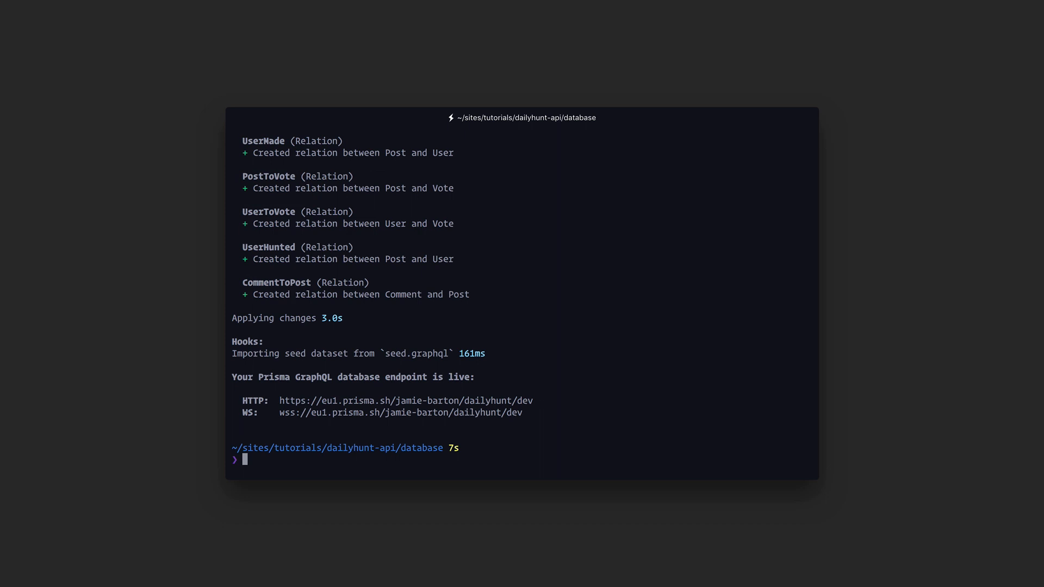
type("prisma console")
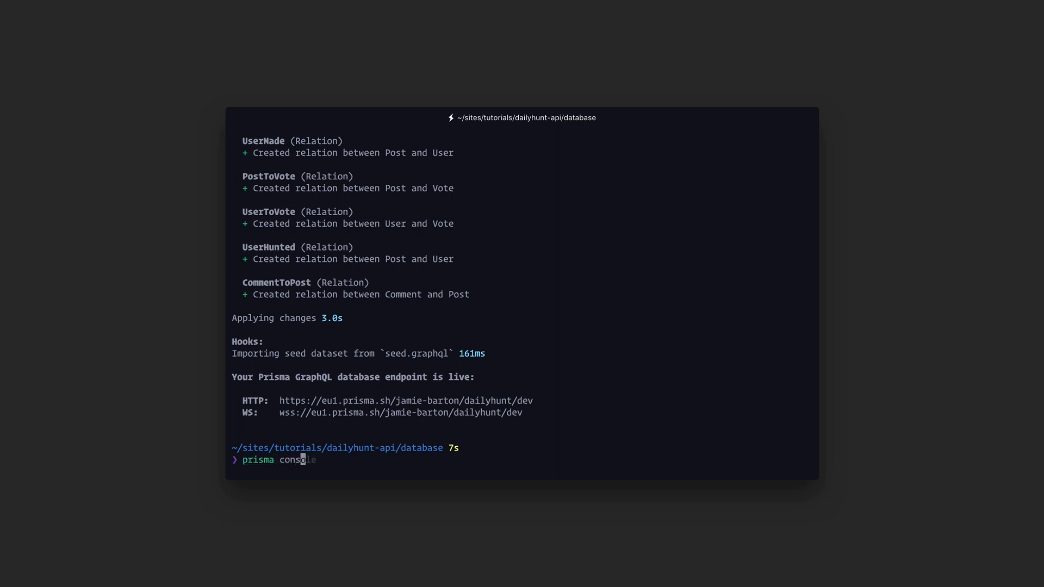
Launch the console and browse Post then Topic records, closing the Tech topic dialog unchanged
key("Return")
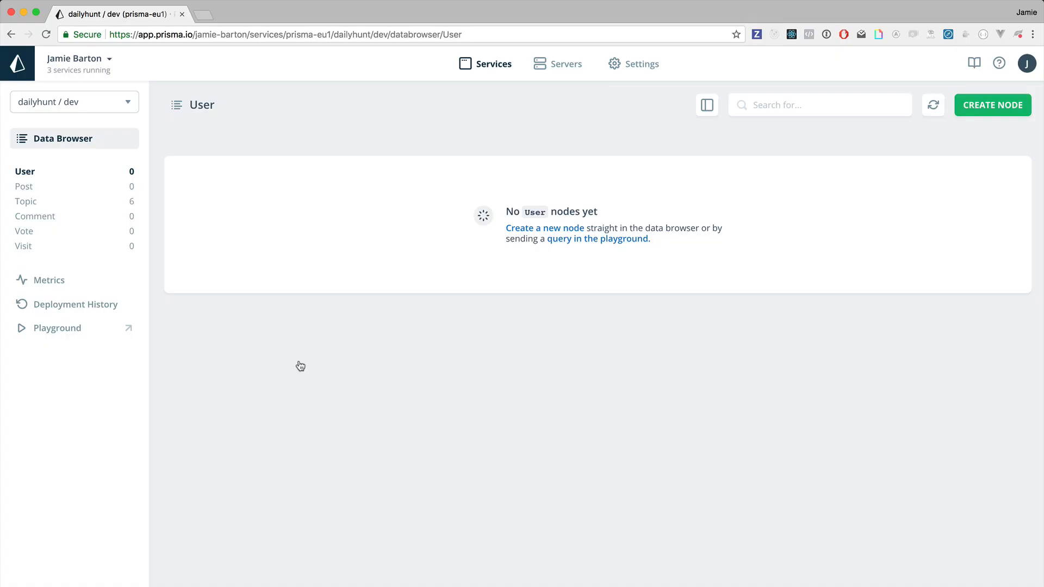
mouse_move(127, 210)
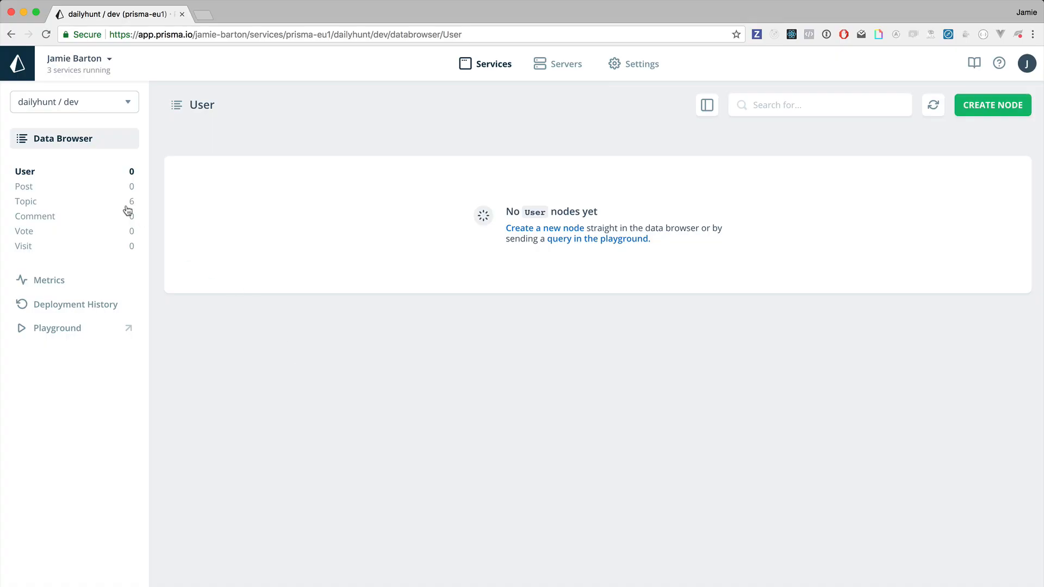
left_click(24, 186)
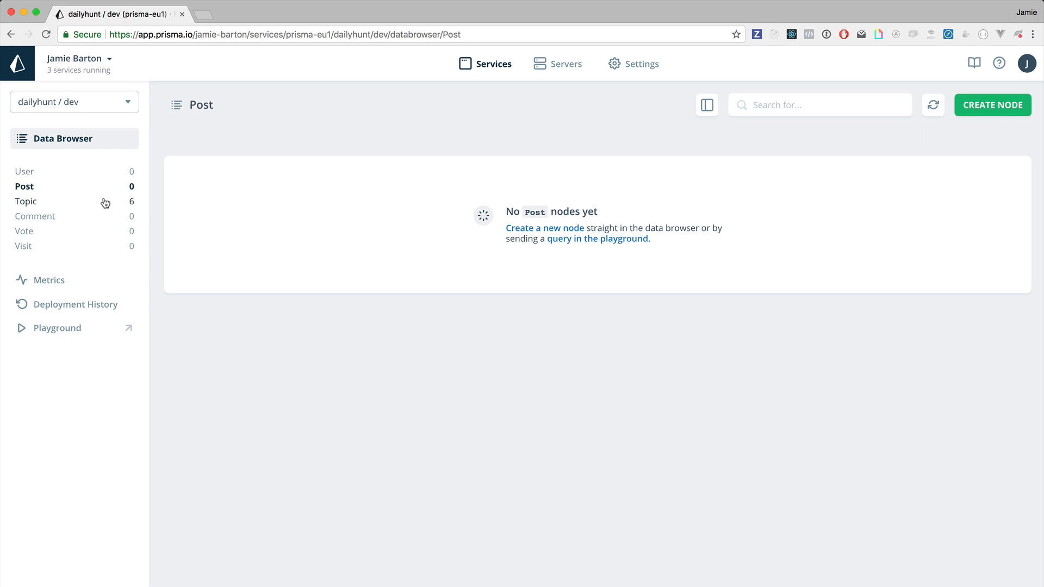
left_click(26, 201)
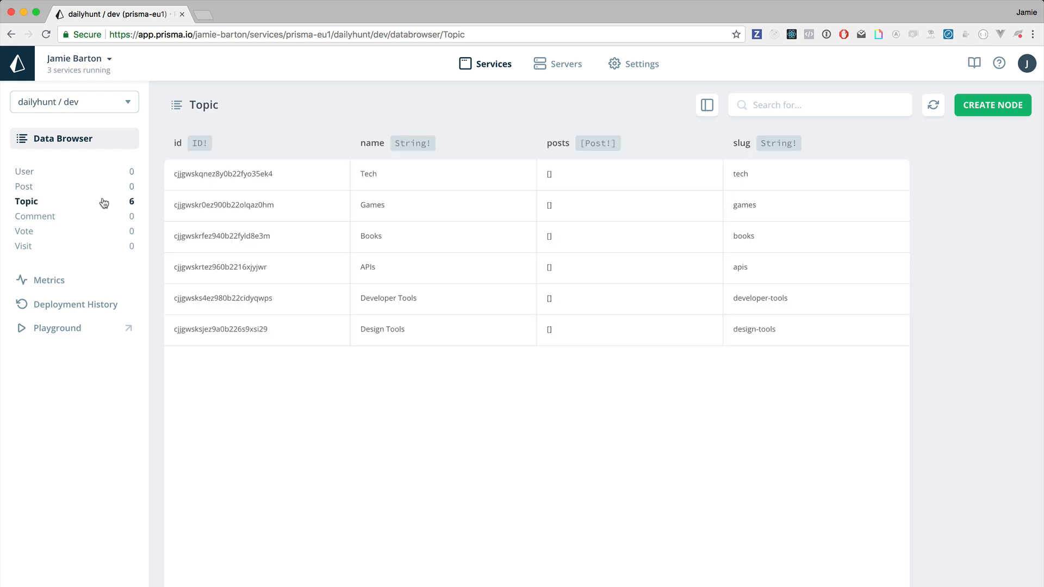
mouse_move(431, 180)
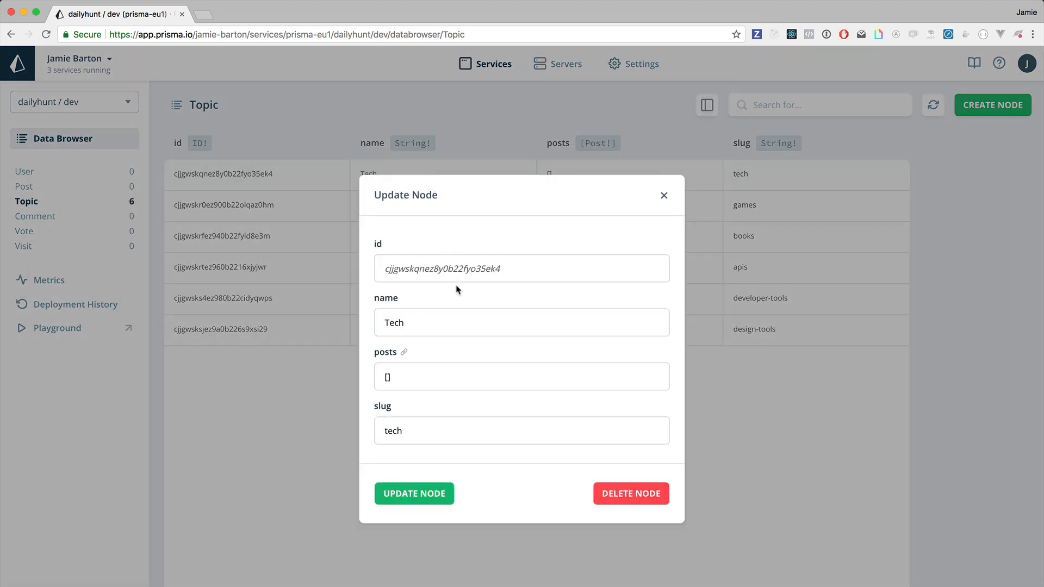
mouse_move(610, 364)
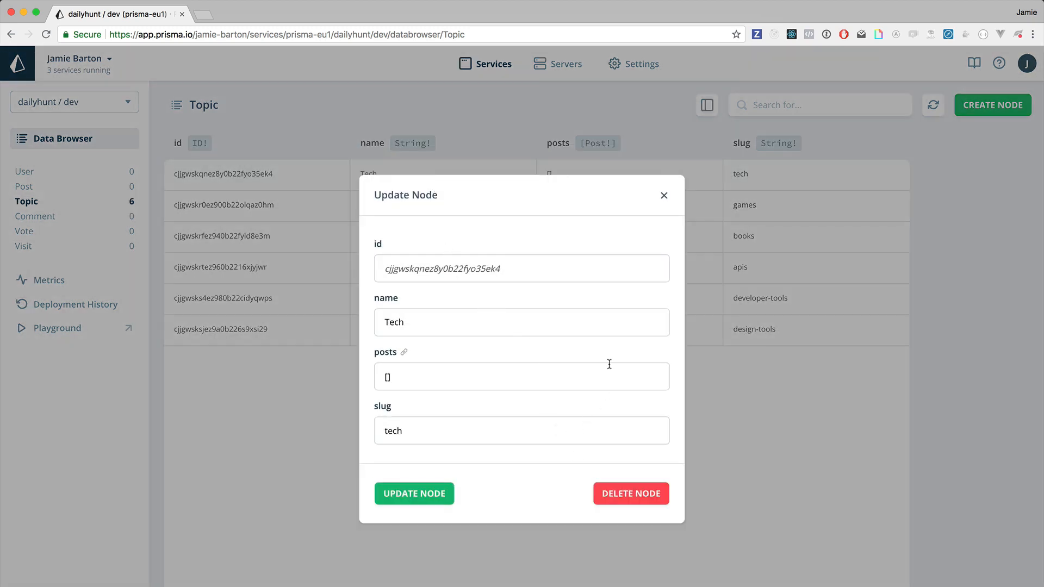
left_click(664, 194)
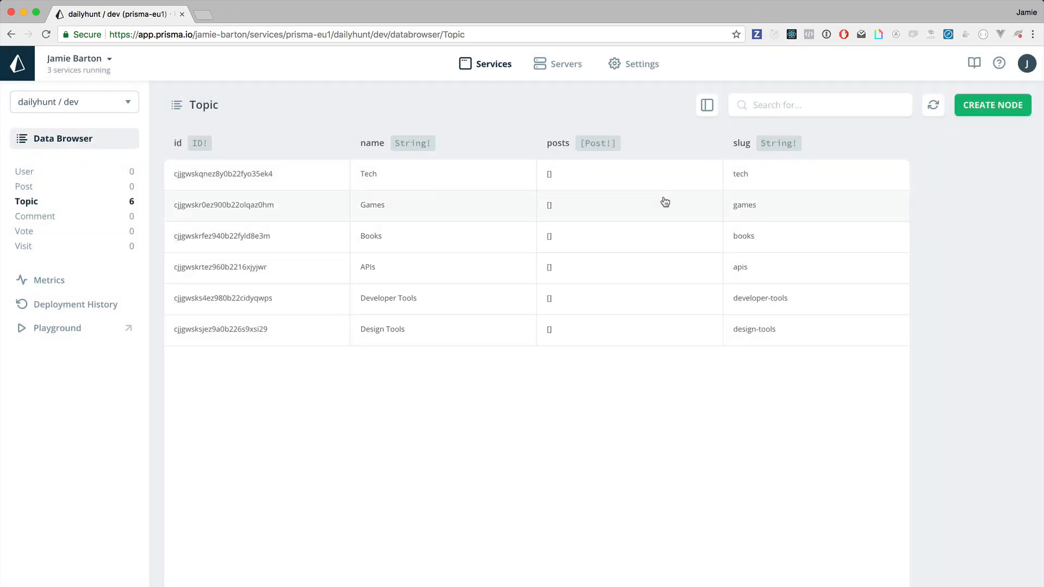
mouse_move(992, 105)
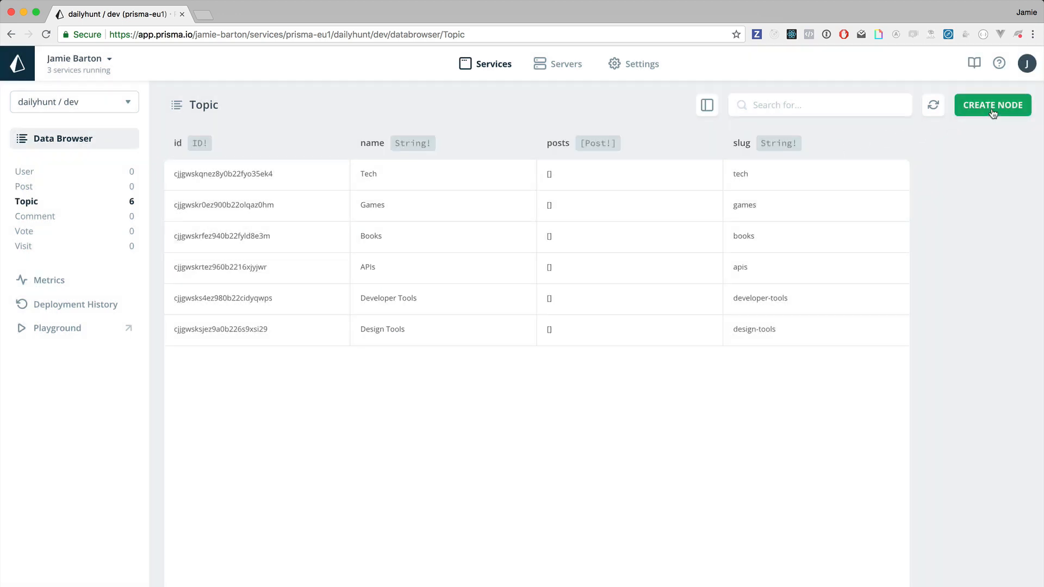
Create a new Topic node named UX with slug ux and open its details
left_click(992, 104)
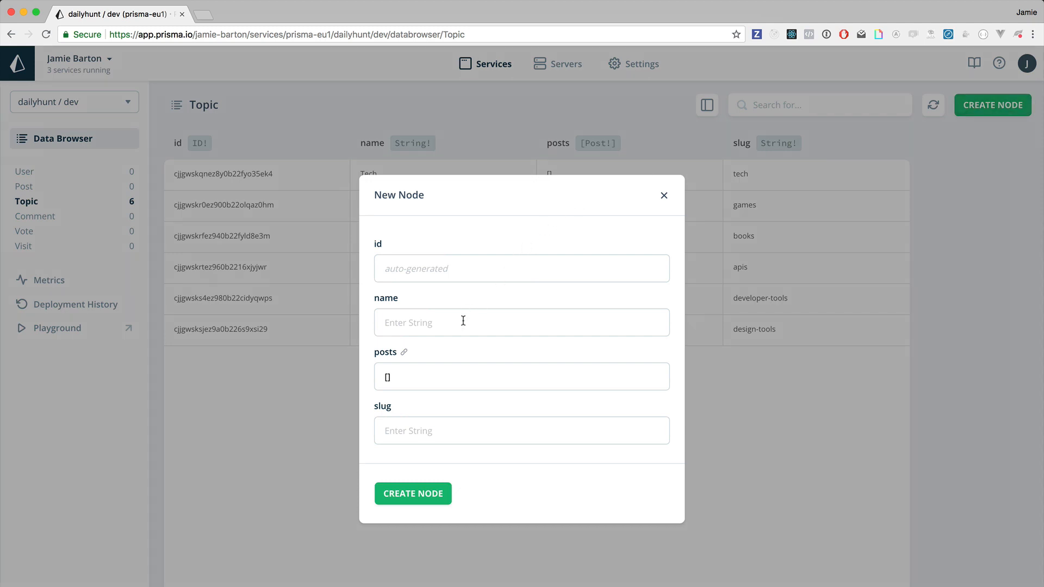
type("UX")
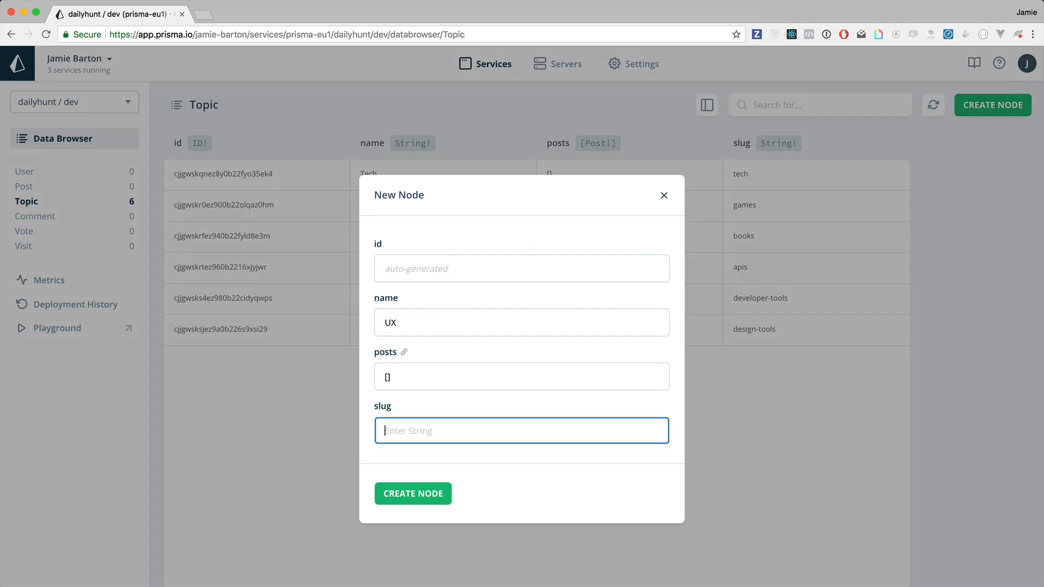
type("ux")
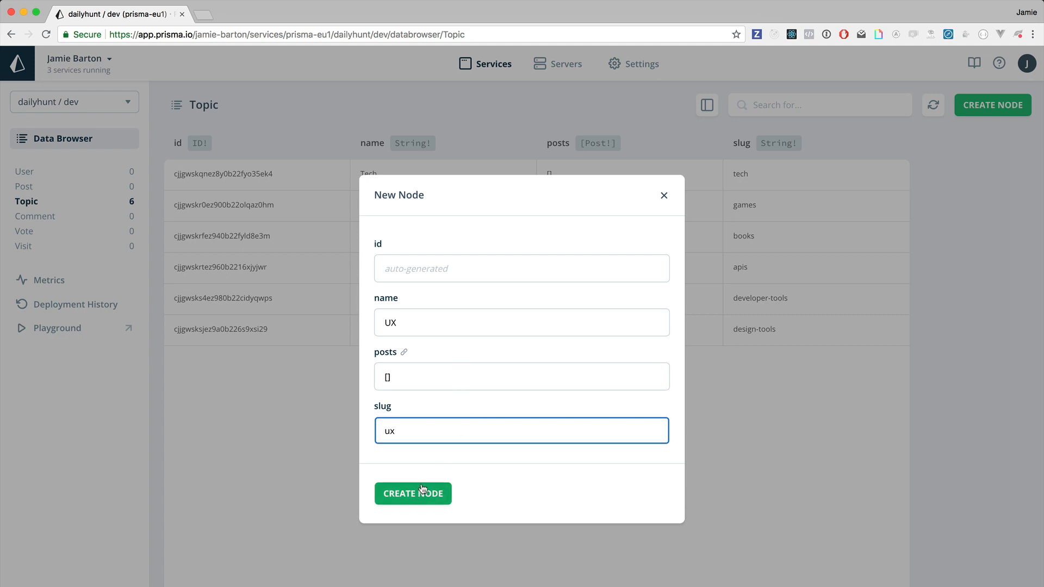
left_click(412, 494)
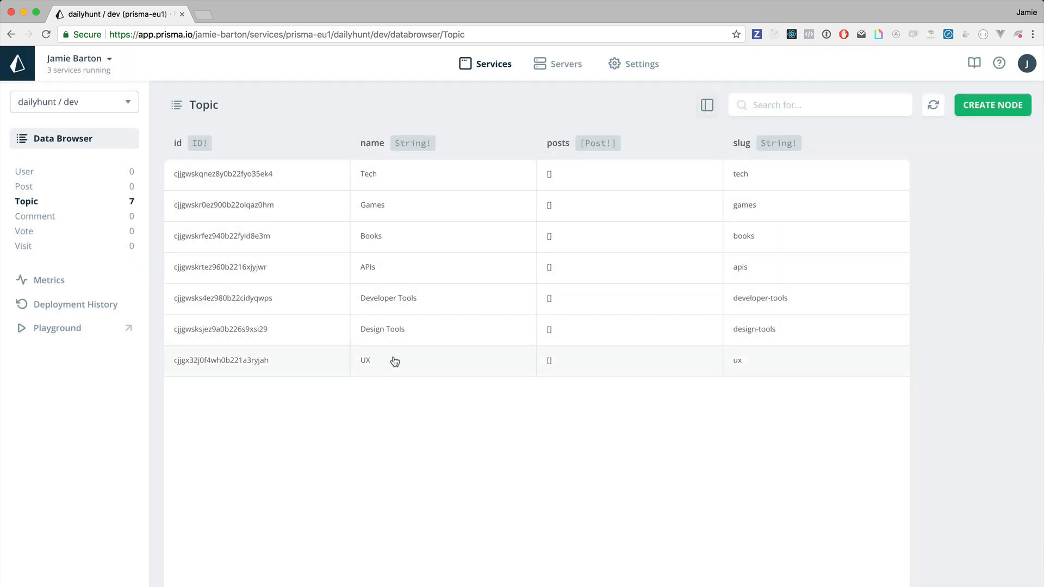
left_click(395, 360)
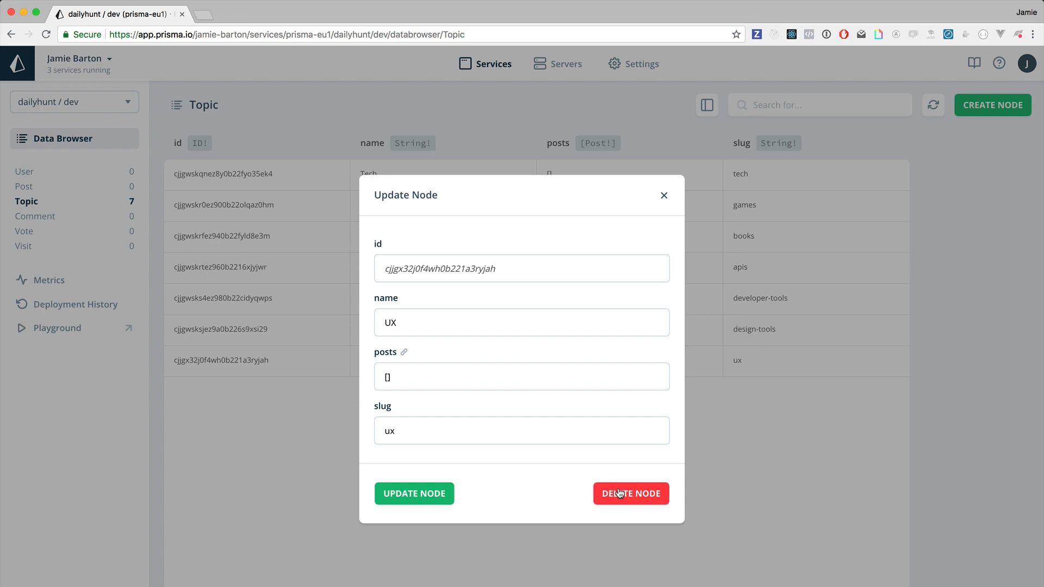
Delete the UX topic from the Update Node dialog
left_click(631, 494)
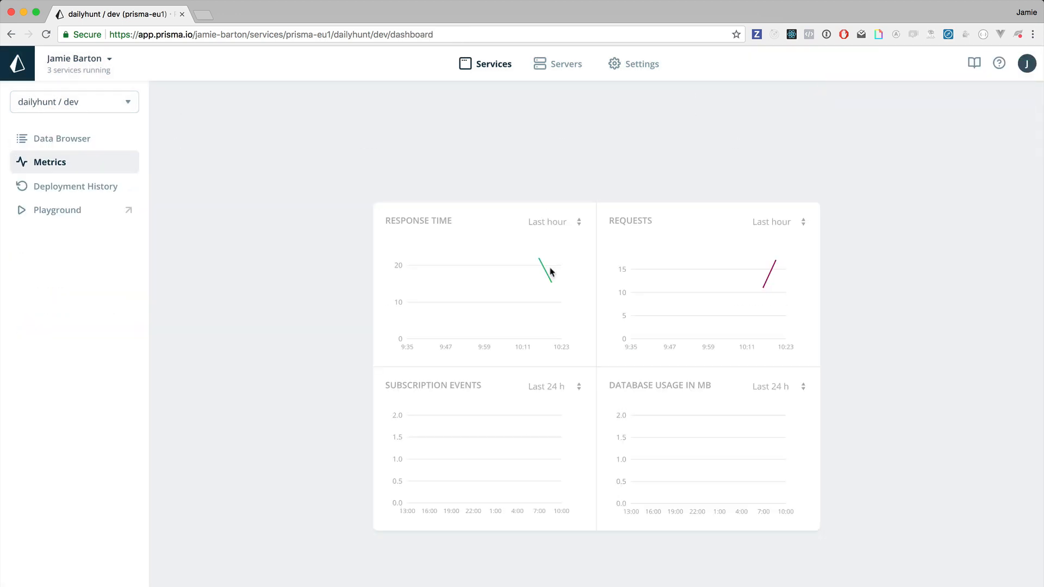
mouse_move(753, 272)
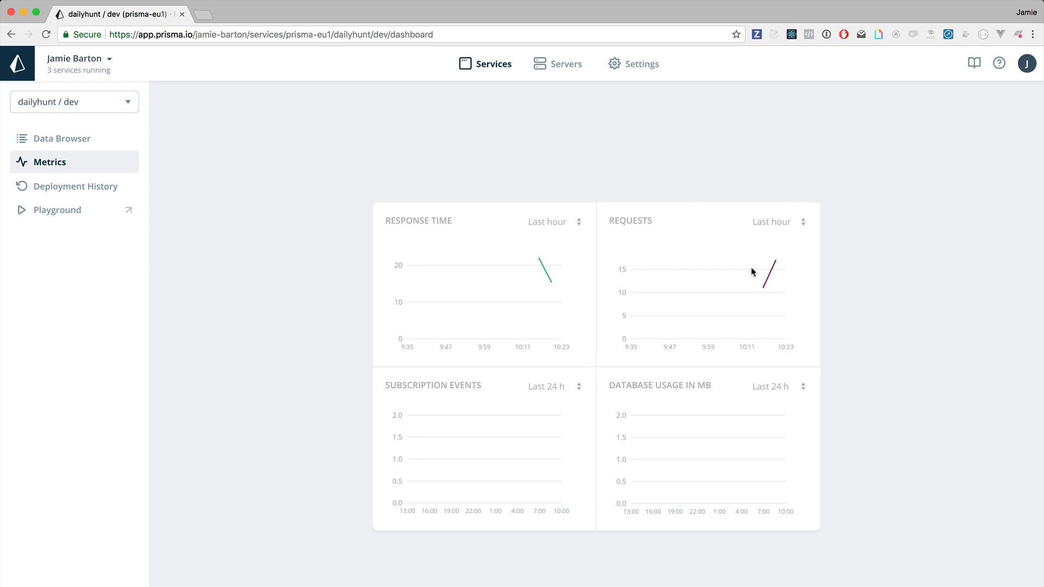
mouse_move(772, 275)
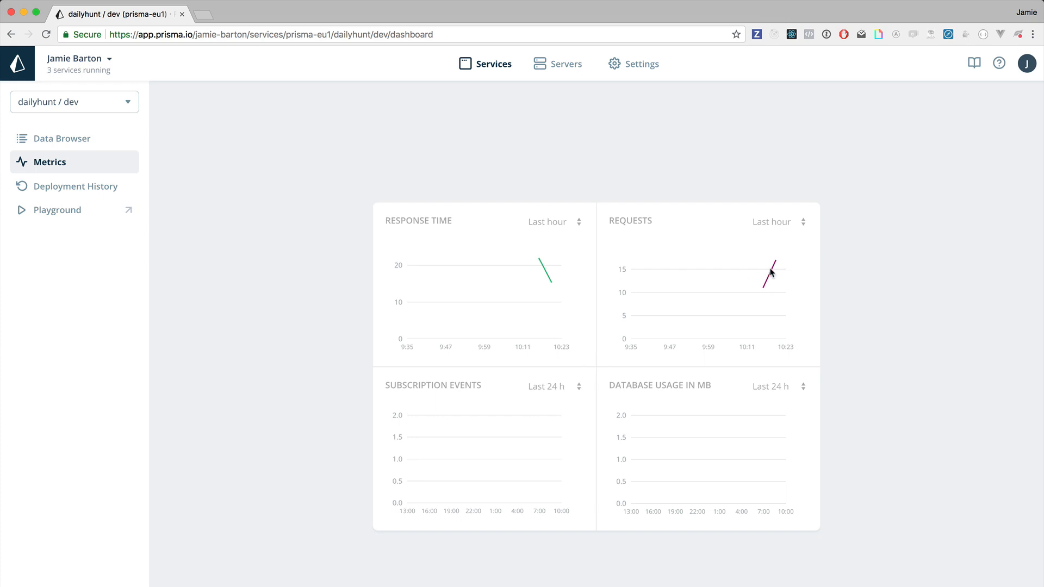
mouse_move(771, 279)
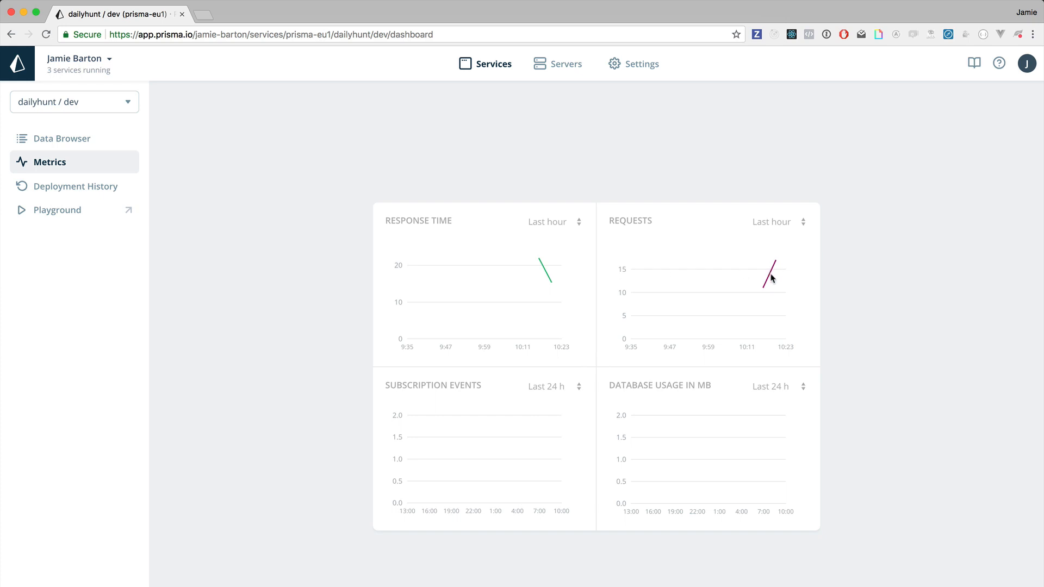
mouse_move(769, 414)
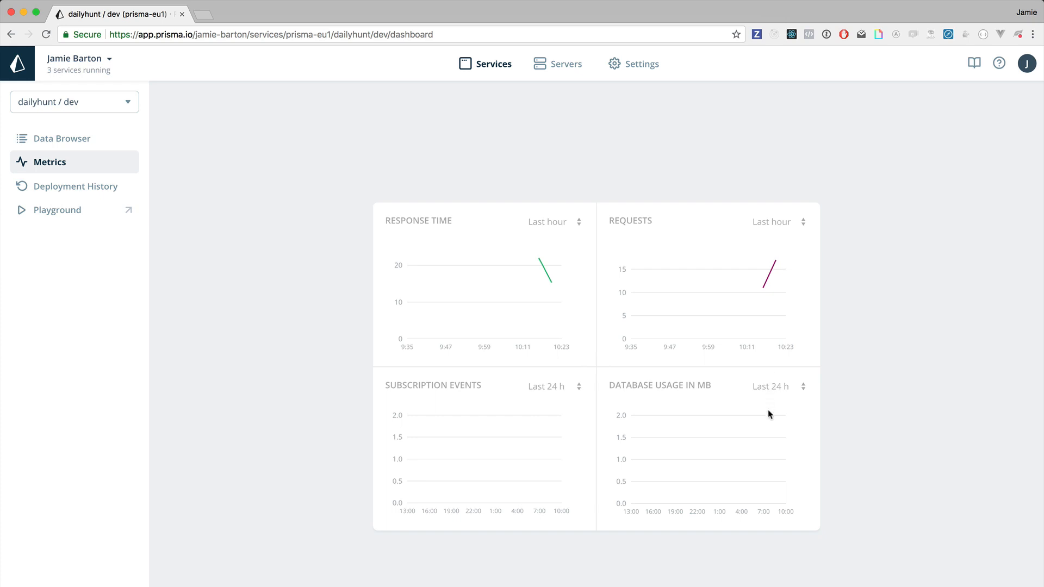
mouse_move(580, 417)
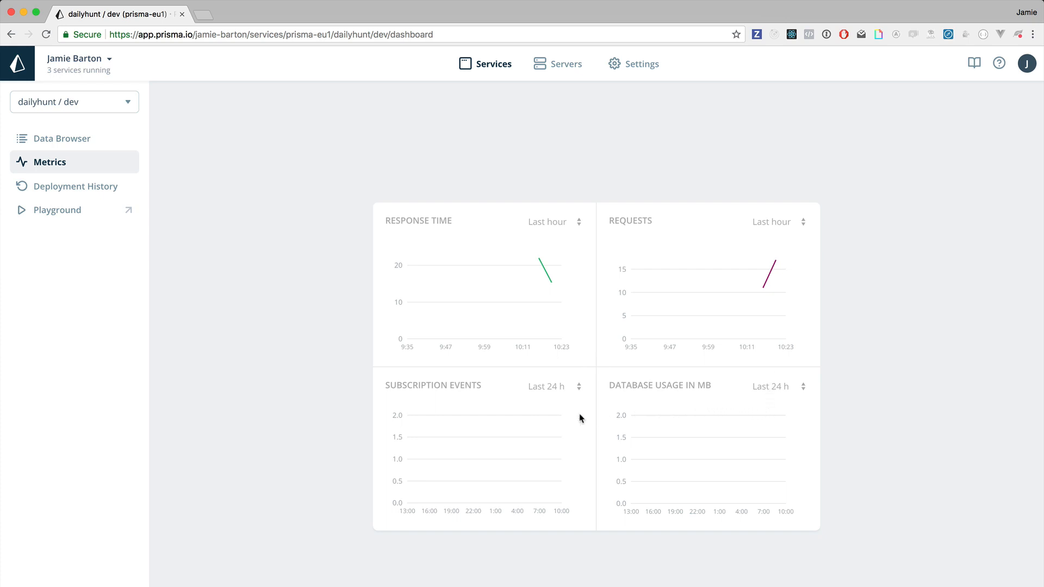
mouse_move(562, 419)
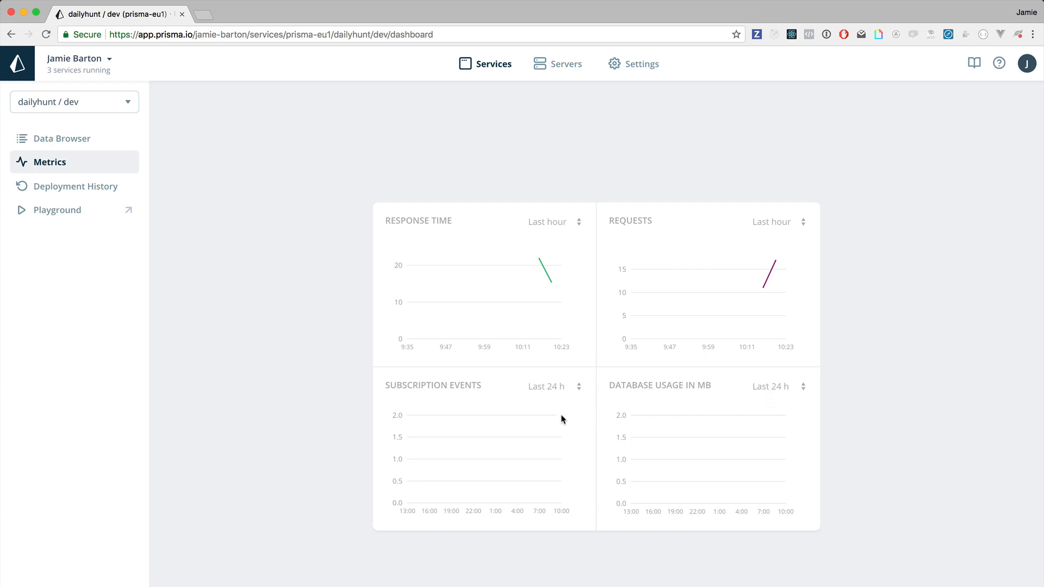
Open Deployment History and scroll through the deployment's created types, fields and relations
left_click(75, 186)
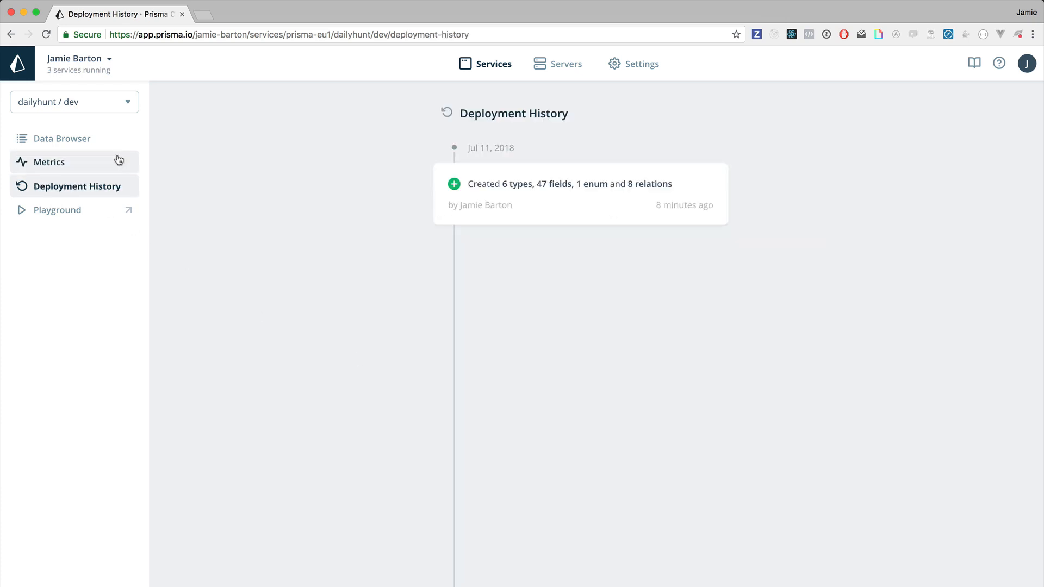
left_click(569, 194)
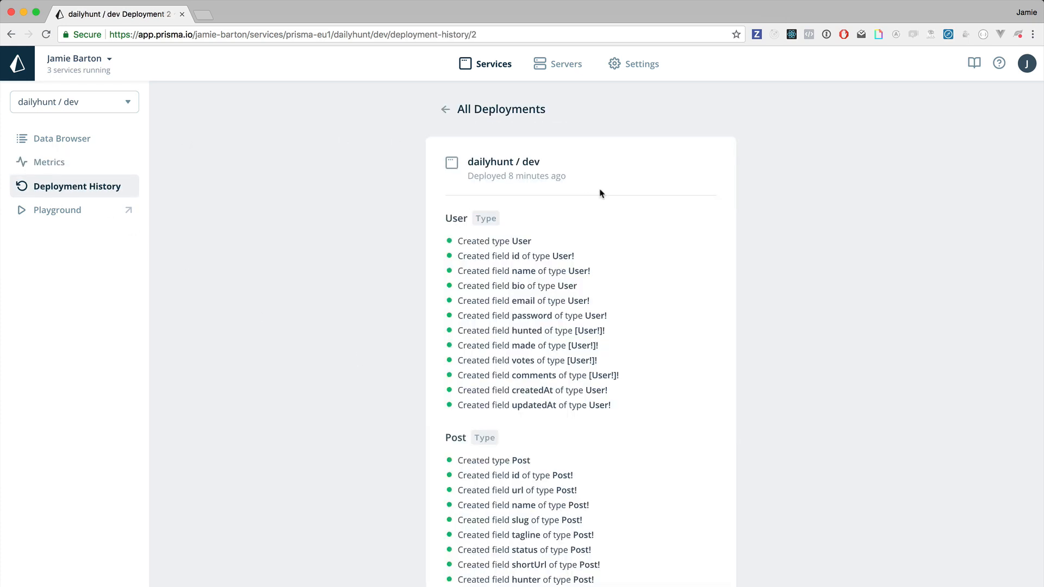
scroll("down", 3)
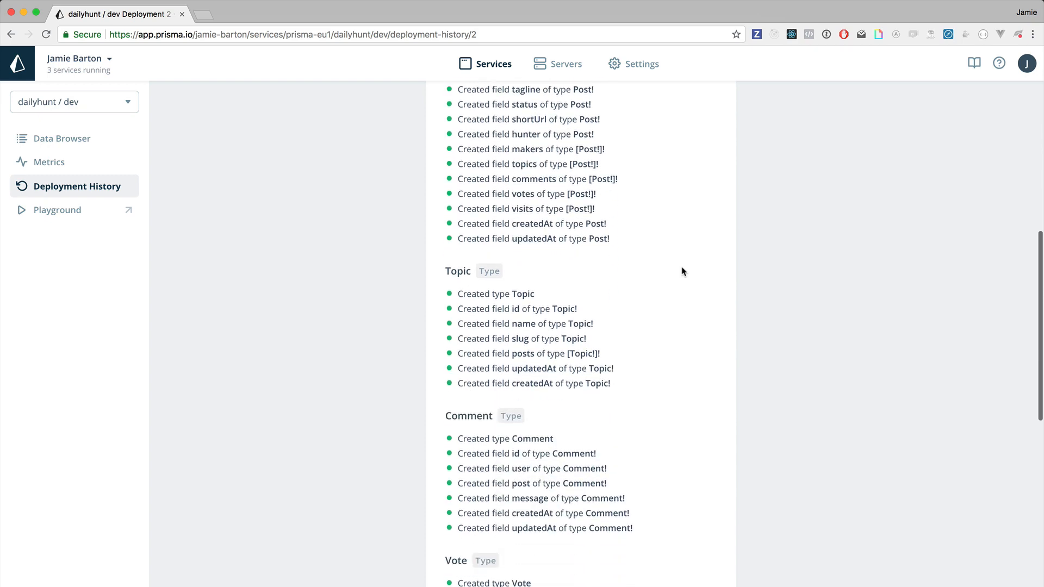
scroll("down", 3)
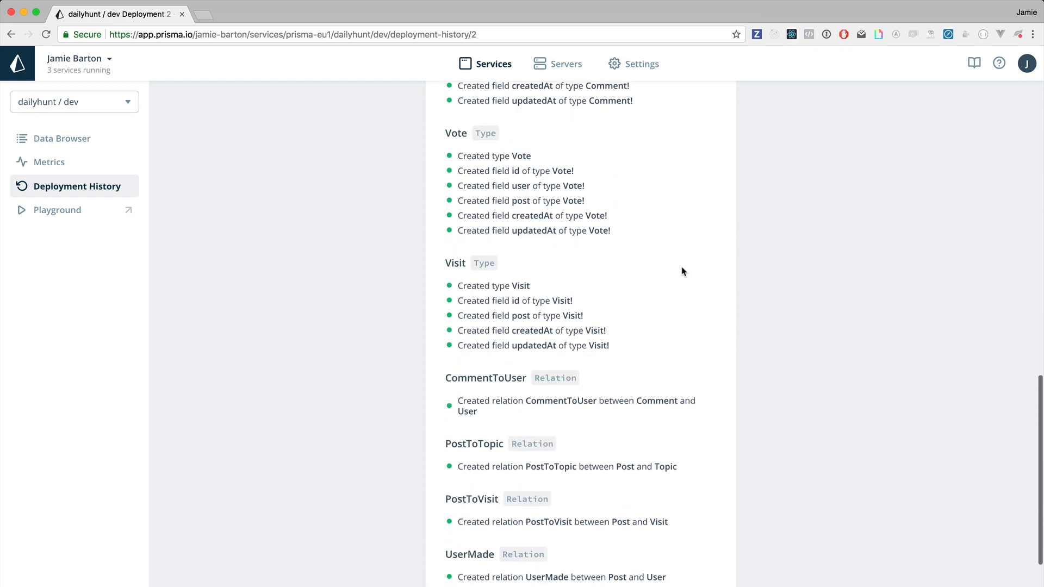
scroll("down", 3)
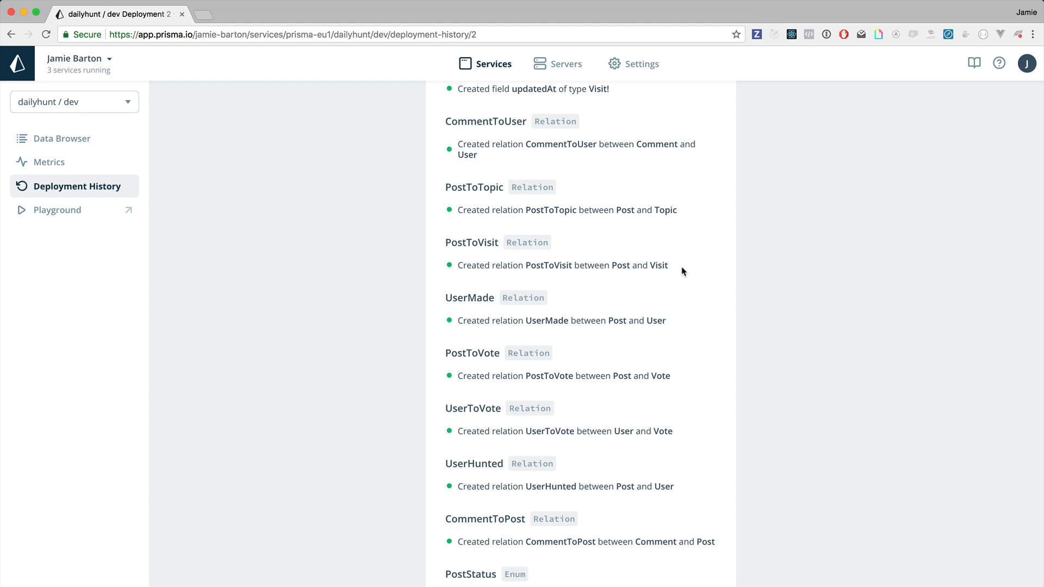
scroll("up", 3)
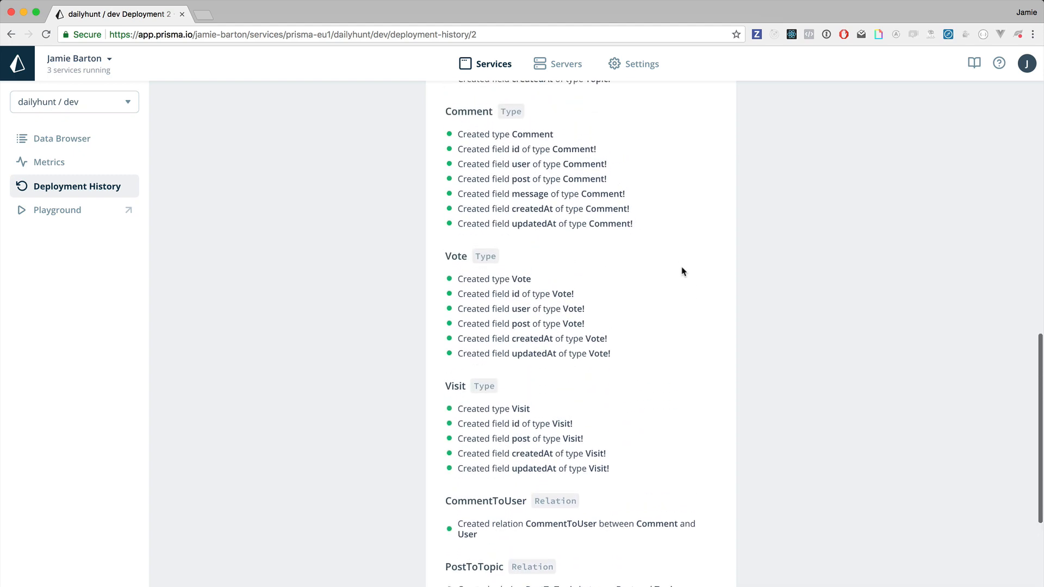
scroll("up", 3)
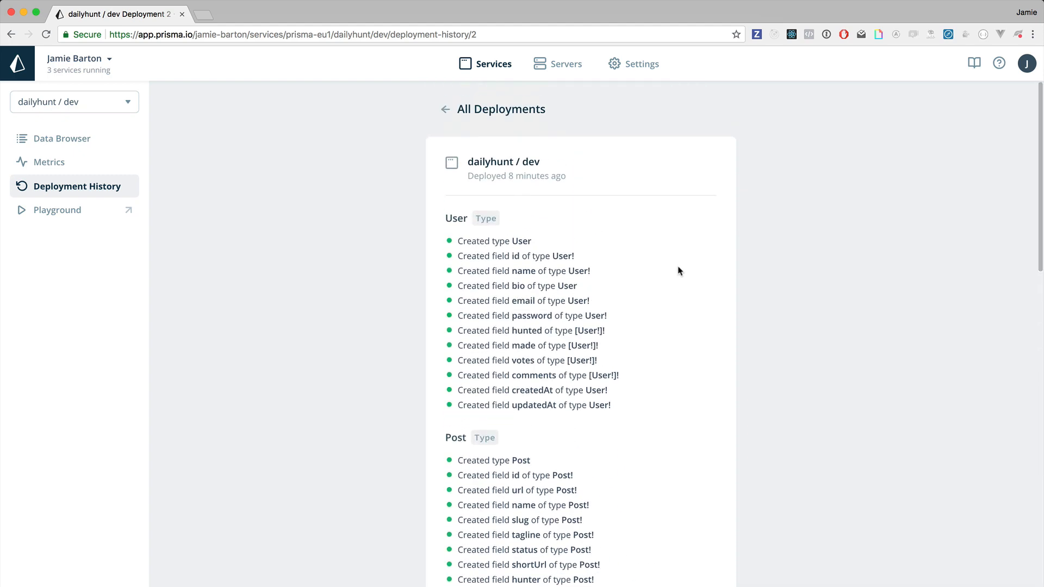
Run the topics query with id, name and slug, then start an argument list after topics
left_click(57, 210)
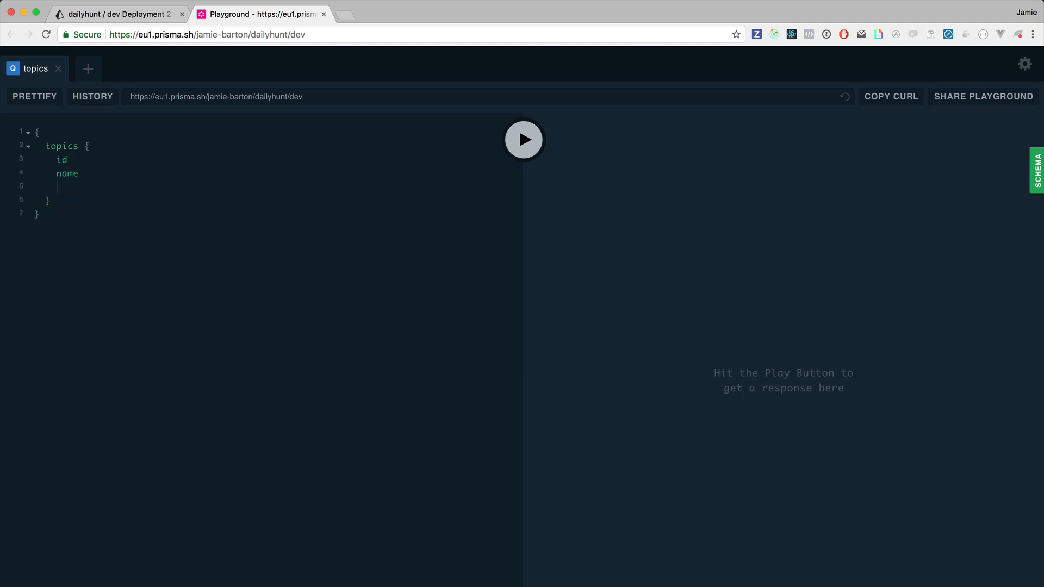
left_click(523, 140)
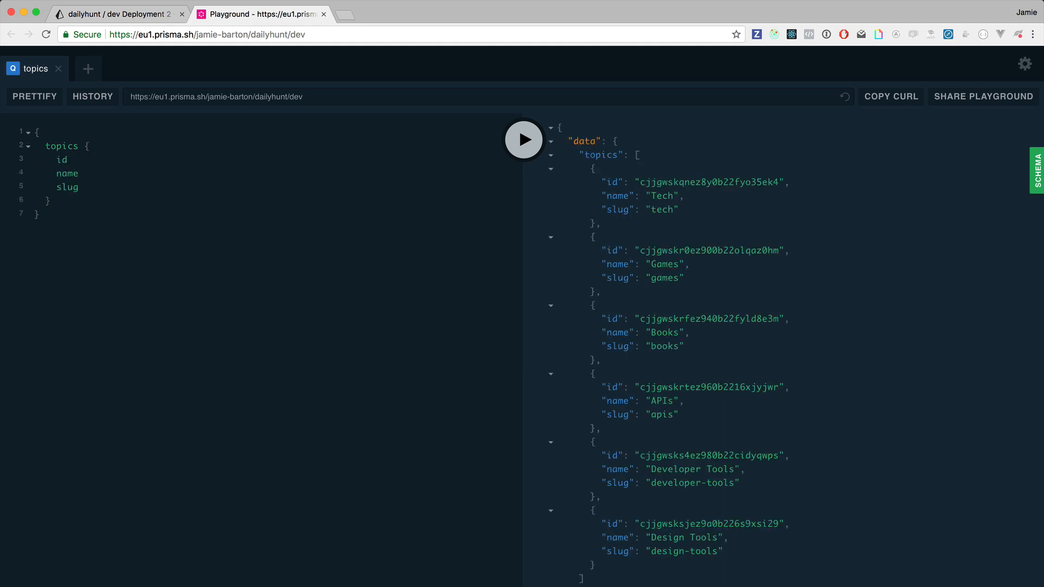
left_click(66, 160)
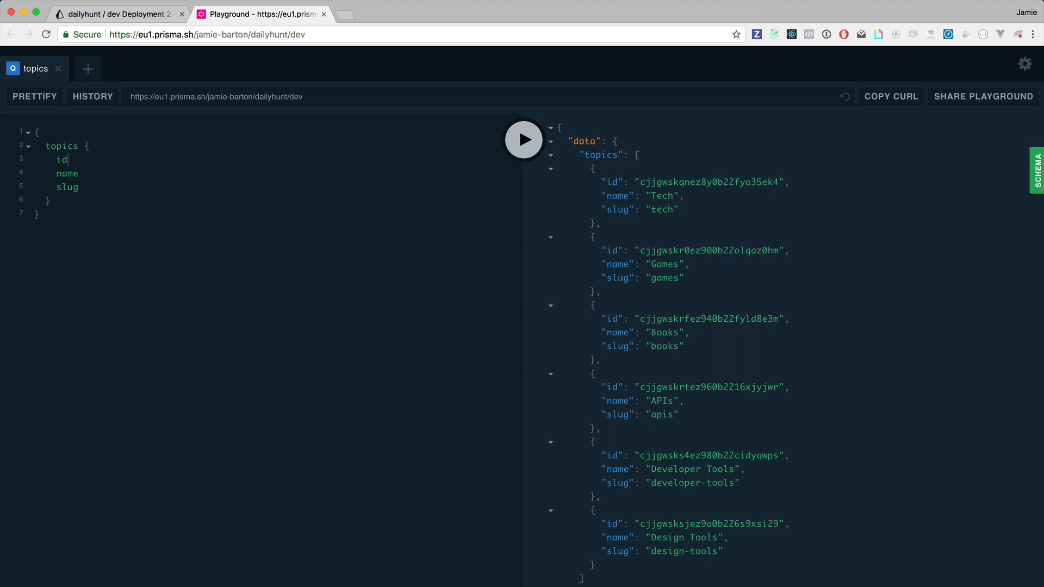
type("(")
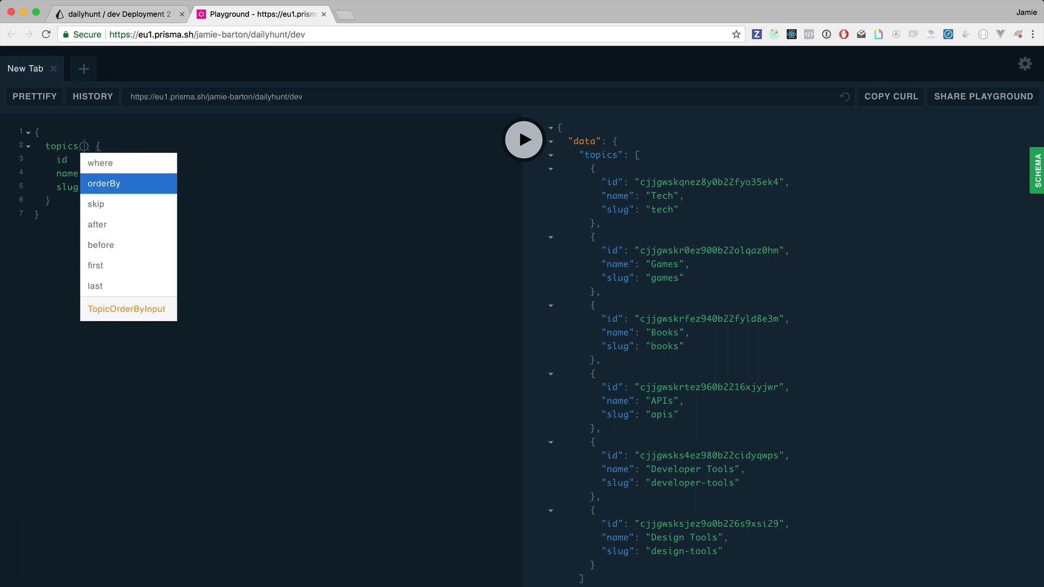
Limit topics with first: 3 and an after cursor set to the Books id
left_click(95, 265)
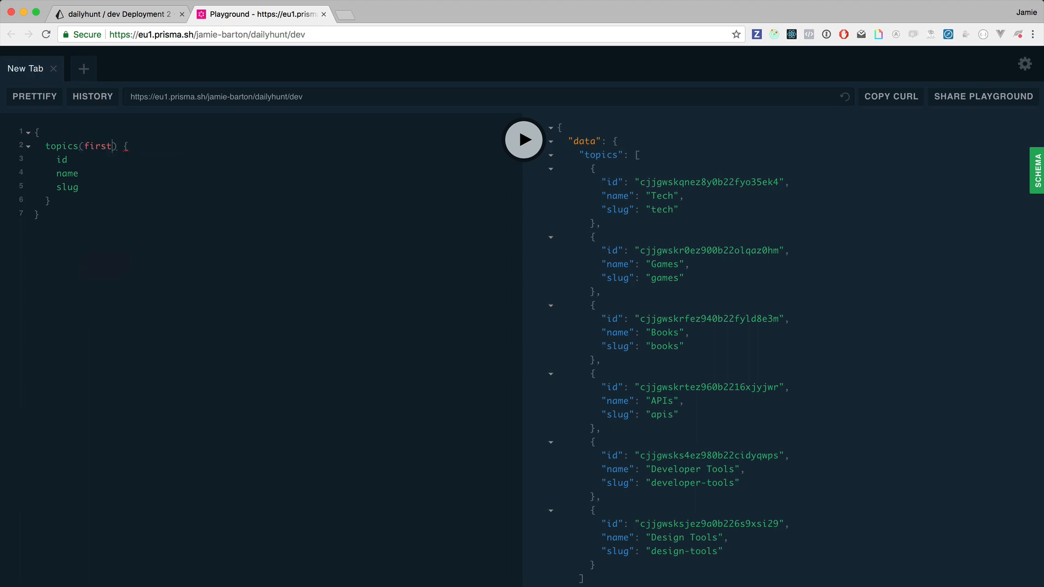
type(": 3")
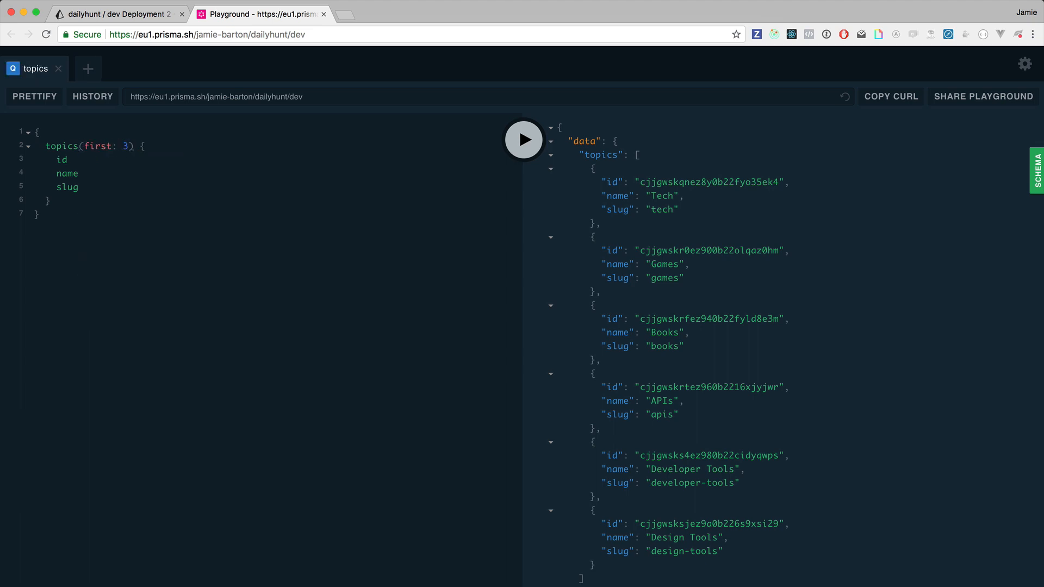
type(", a")
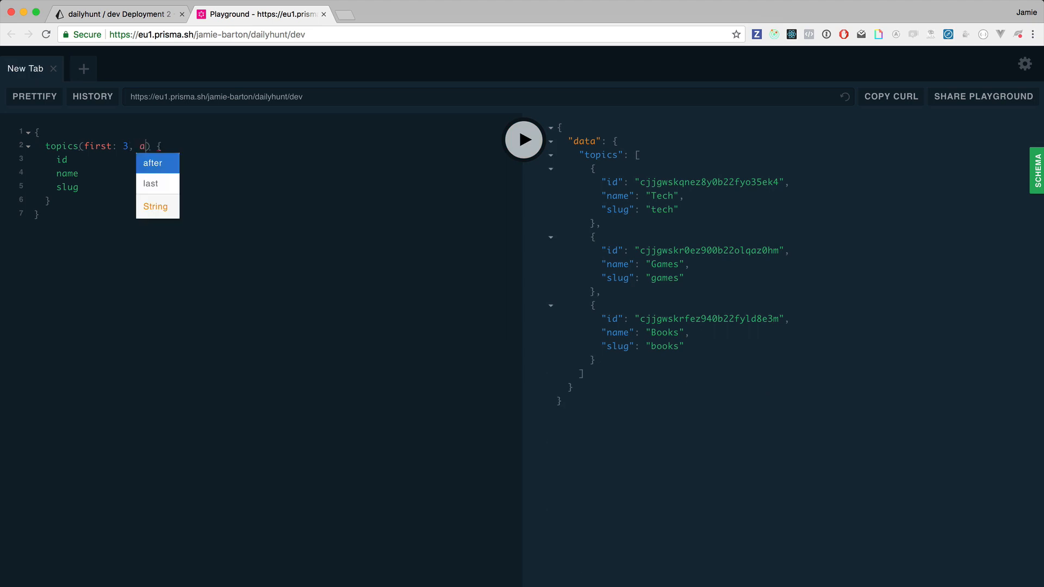
left_click(157, 163)
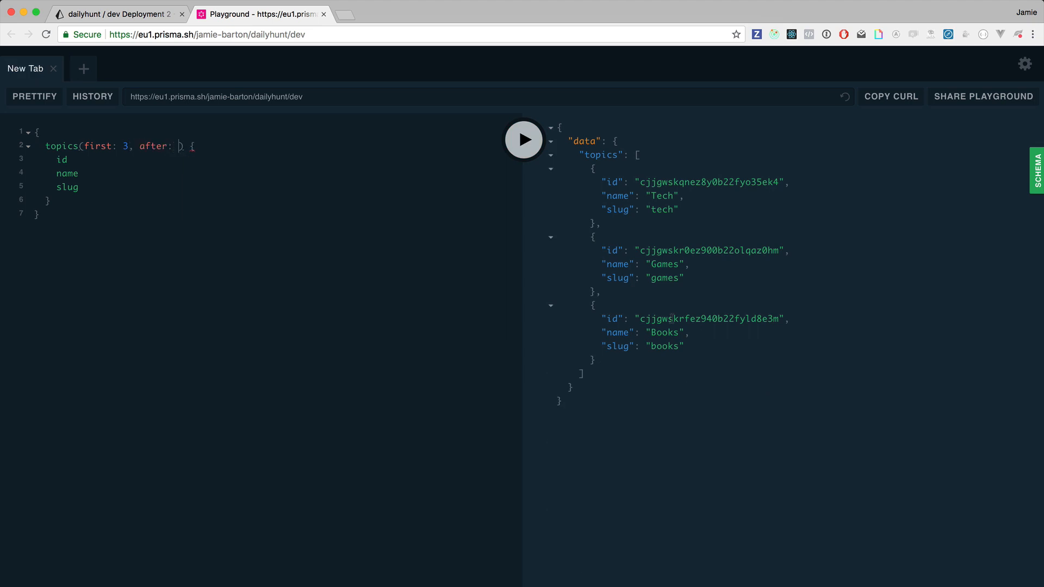
type("\"\"")
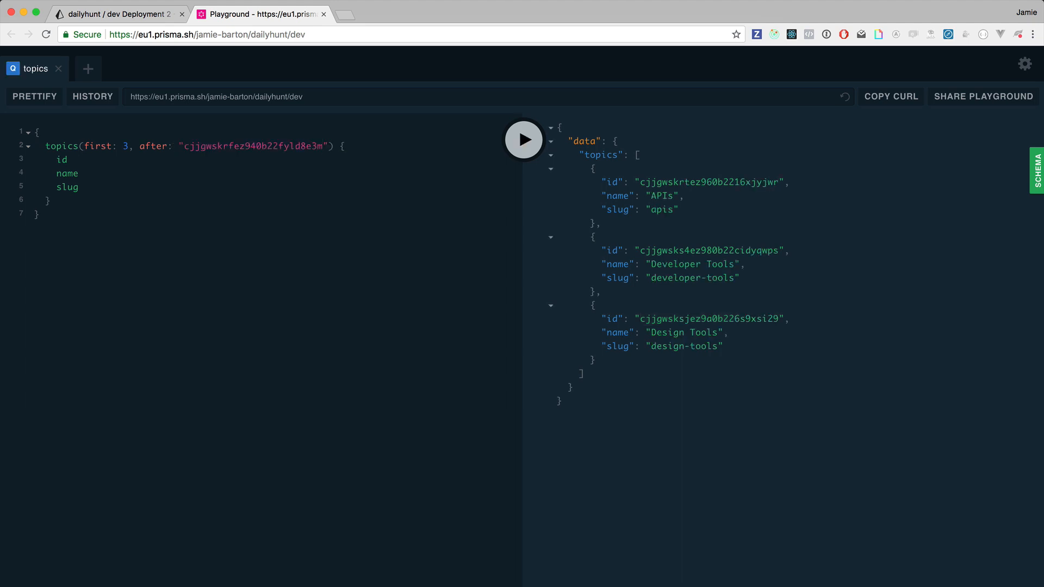
Replace the after cursor with skip: 3 to return APIs, Developer Tools and Design Tools
key("Backspace")
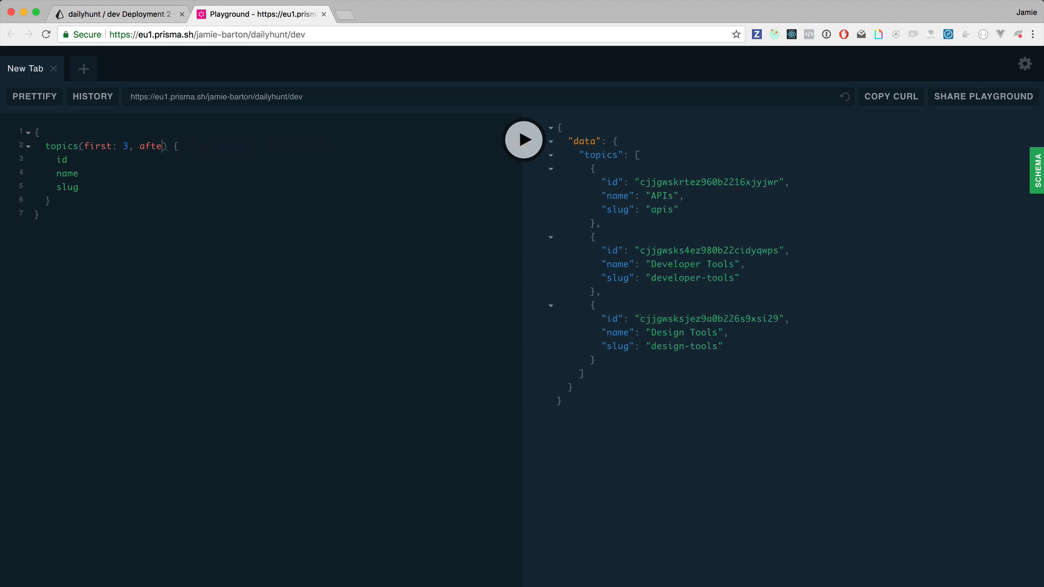
type("skip:")
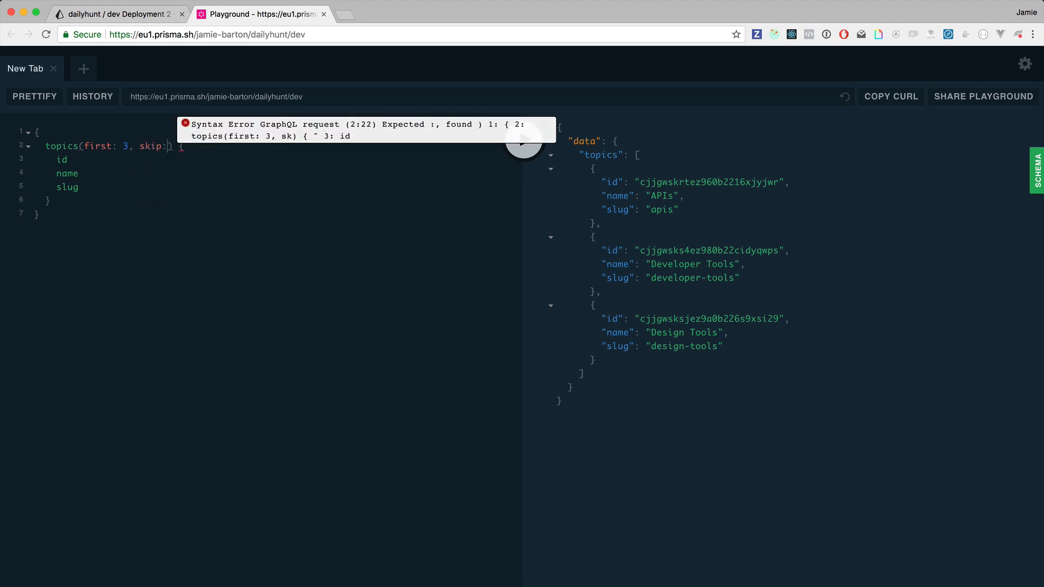
type("3")
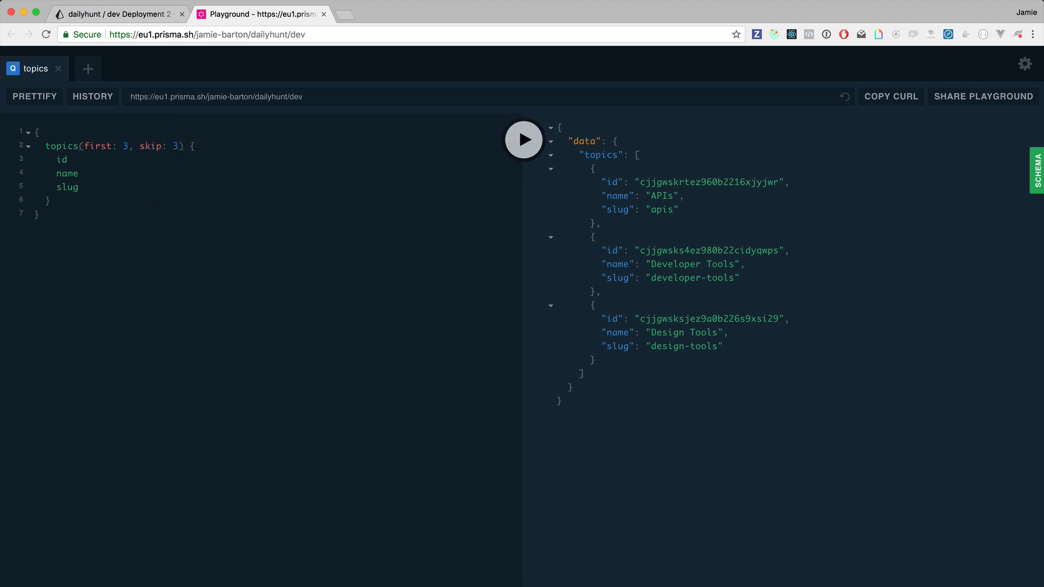